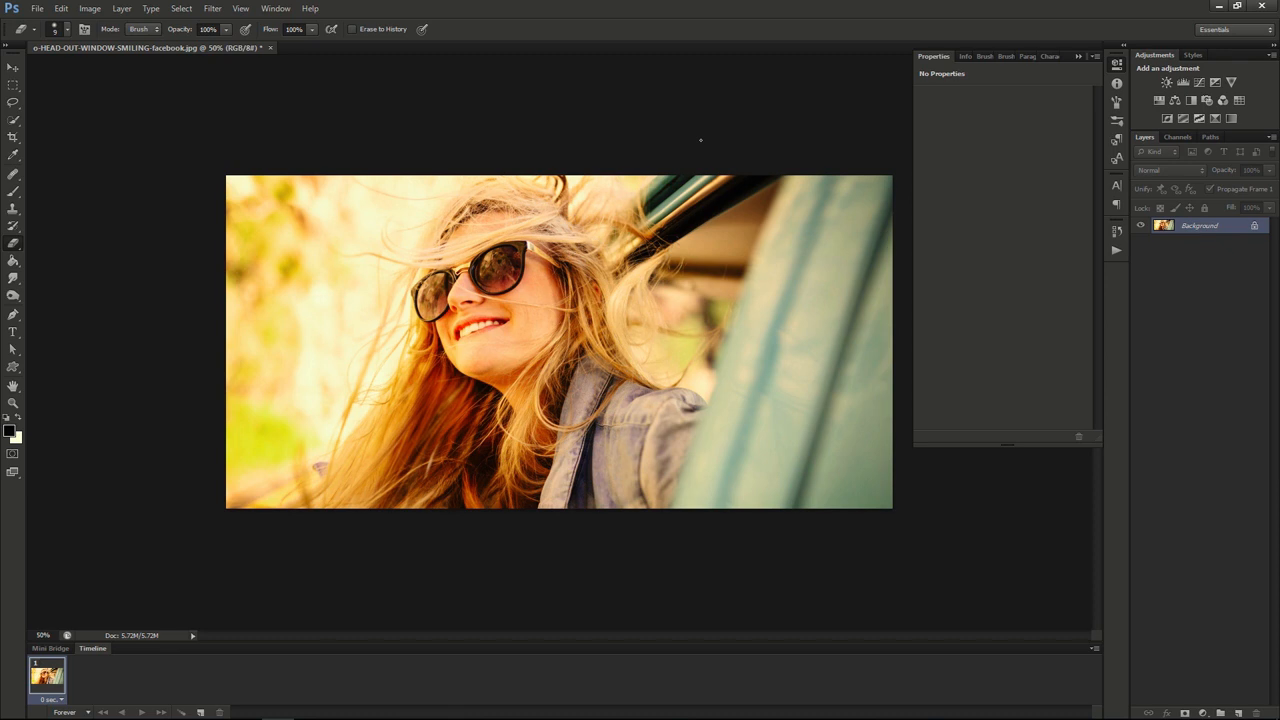
{"action": "mouse_move", "coordinate": [670, 140]}
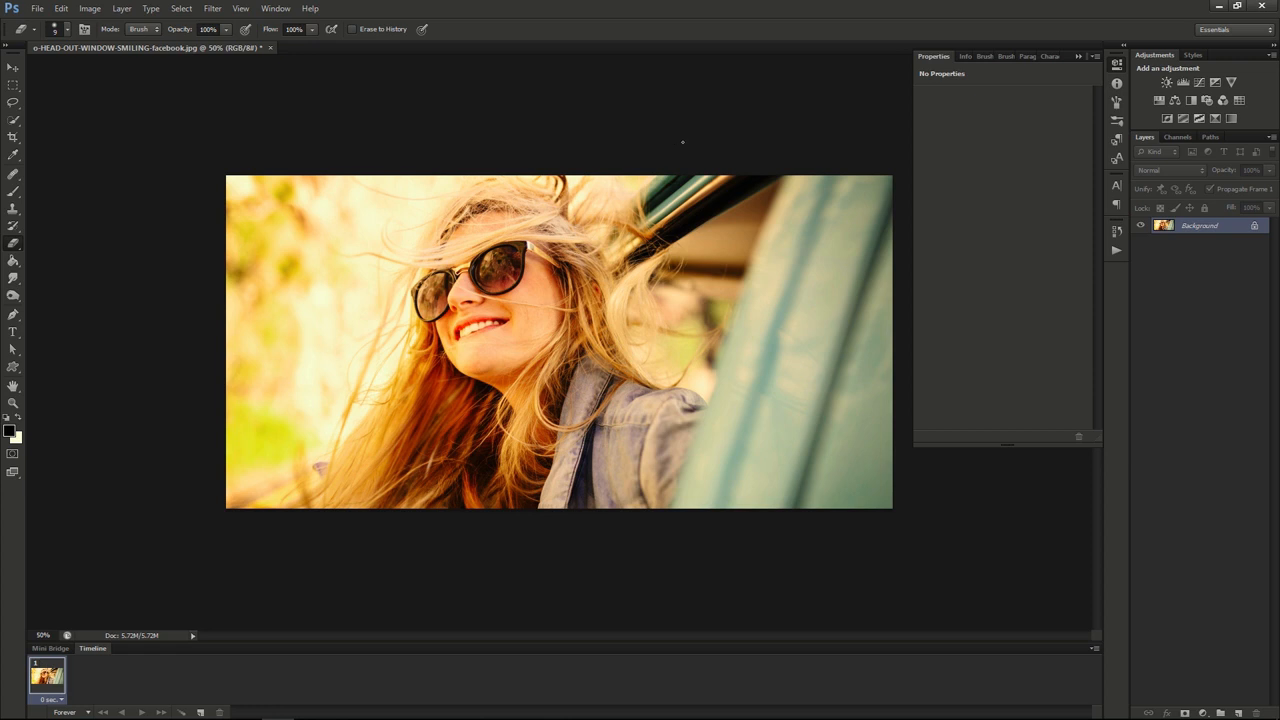
{"action": "mouse_move", "coordinate": [491, 135]}
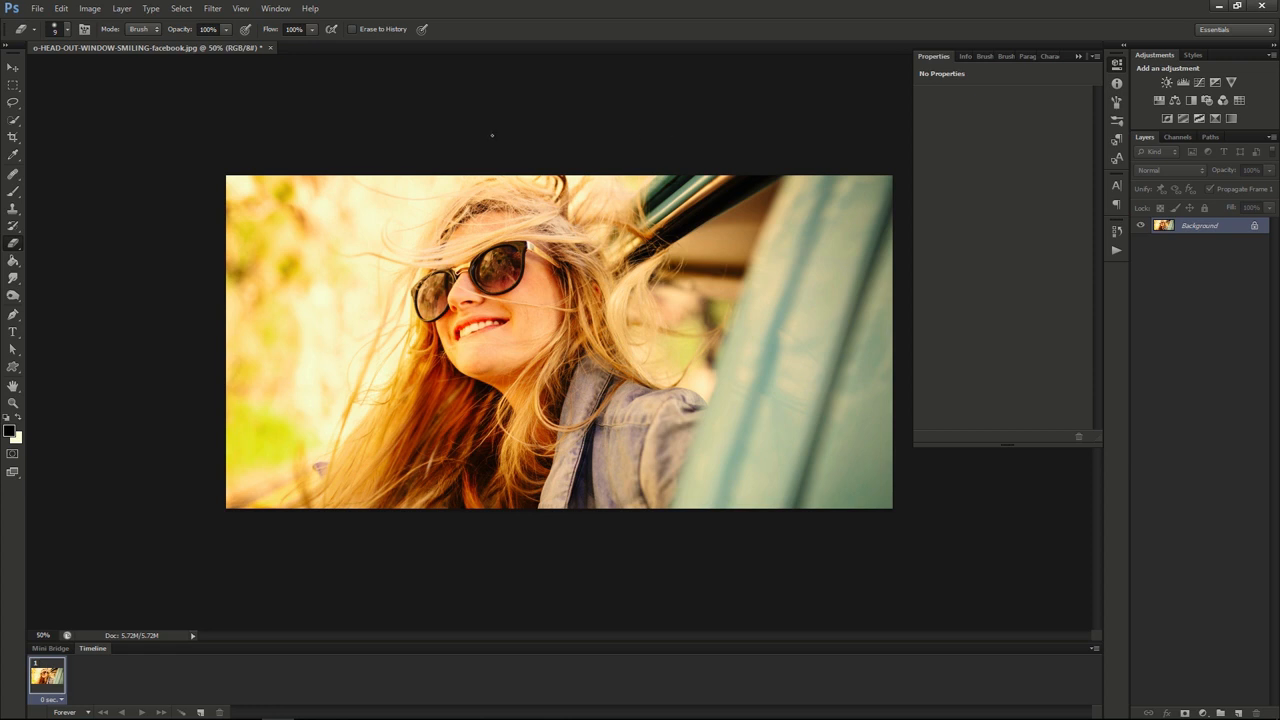
{"action": "mouse_move", "coordinate": [190, 92]}
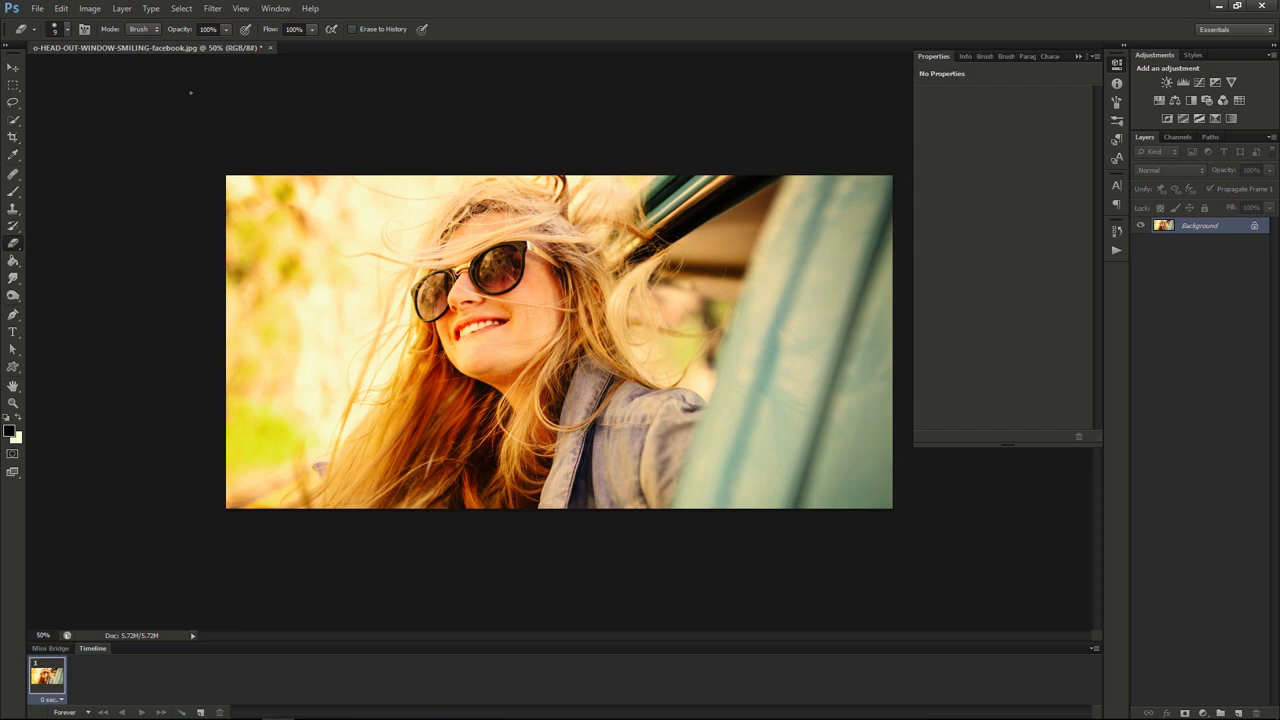
{"action": "mouse_move", "coordinate": [573, 175]}
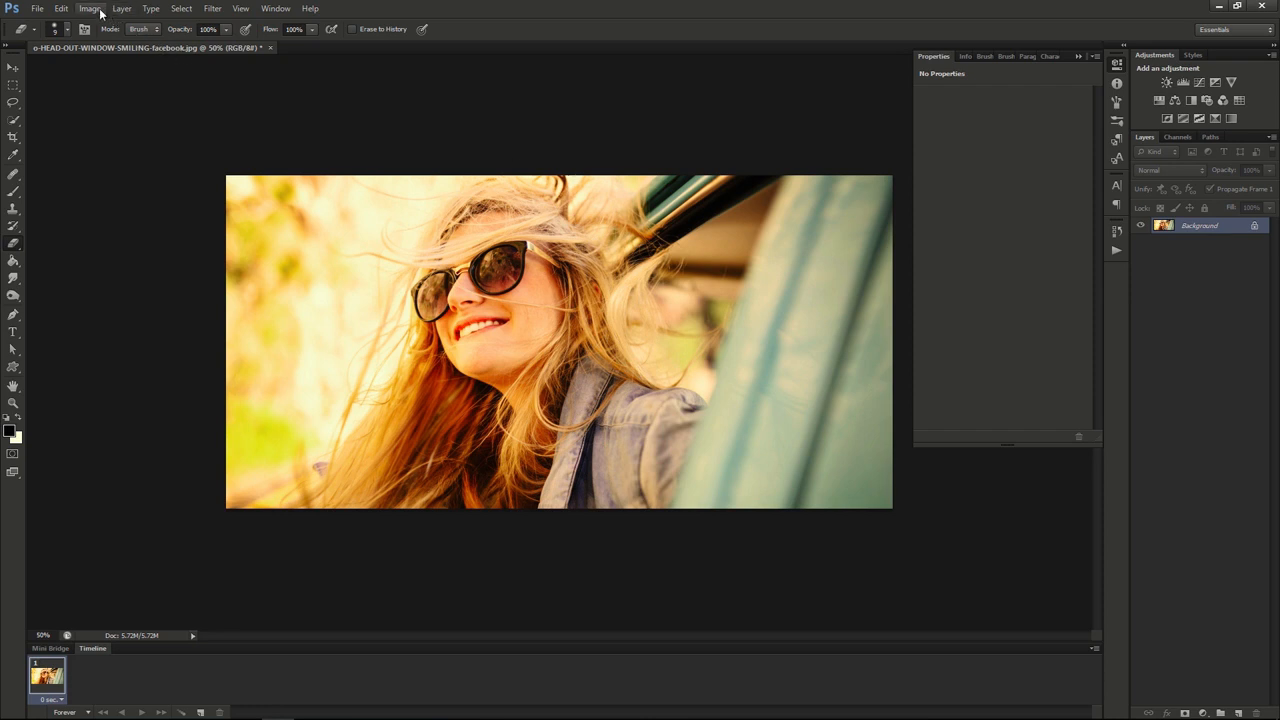
- Create a new Curves adjustment layer titled 'Lomography Effect' over the photo
{"action": "left_click", "coordinate": [121, 8]}
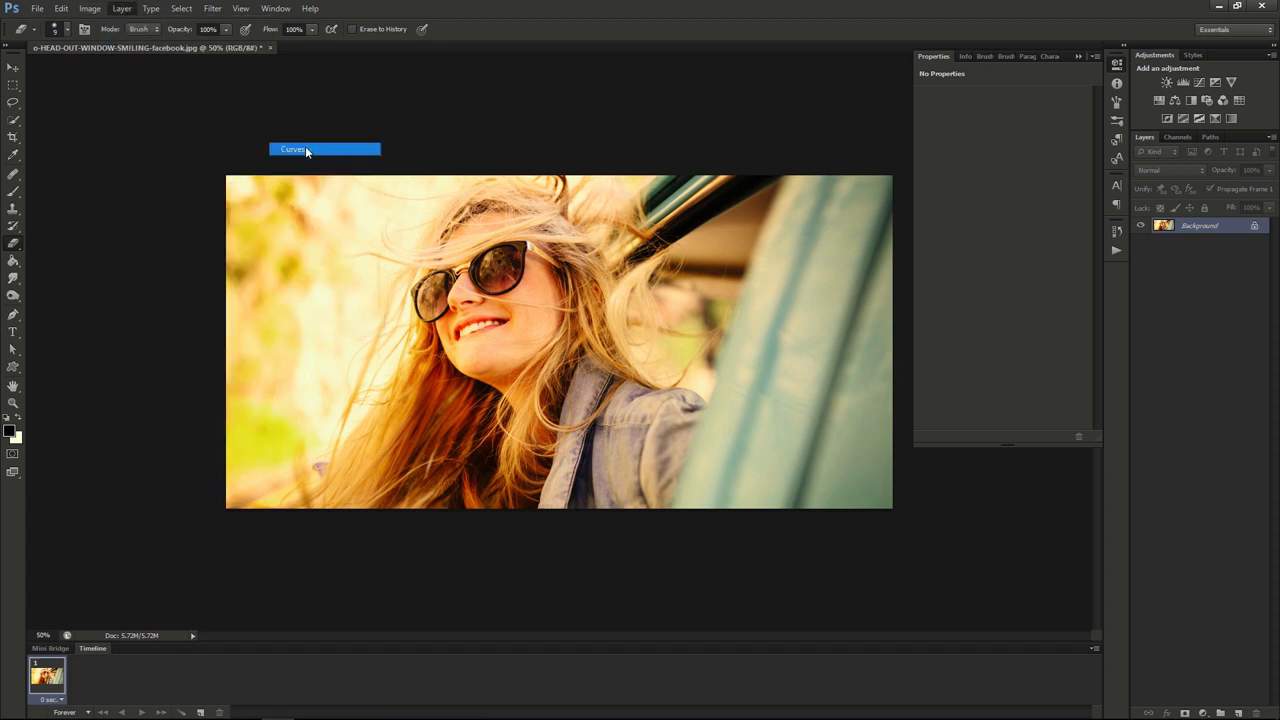
{"action": "left_click", "coordinate": [324, 149]}
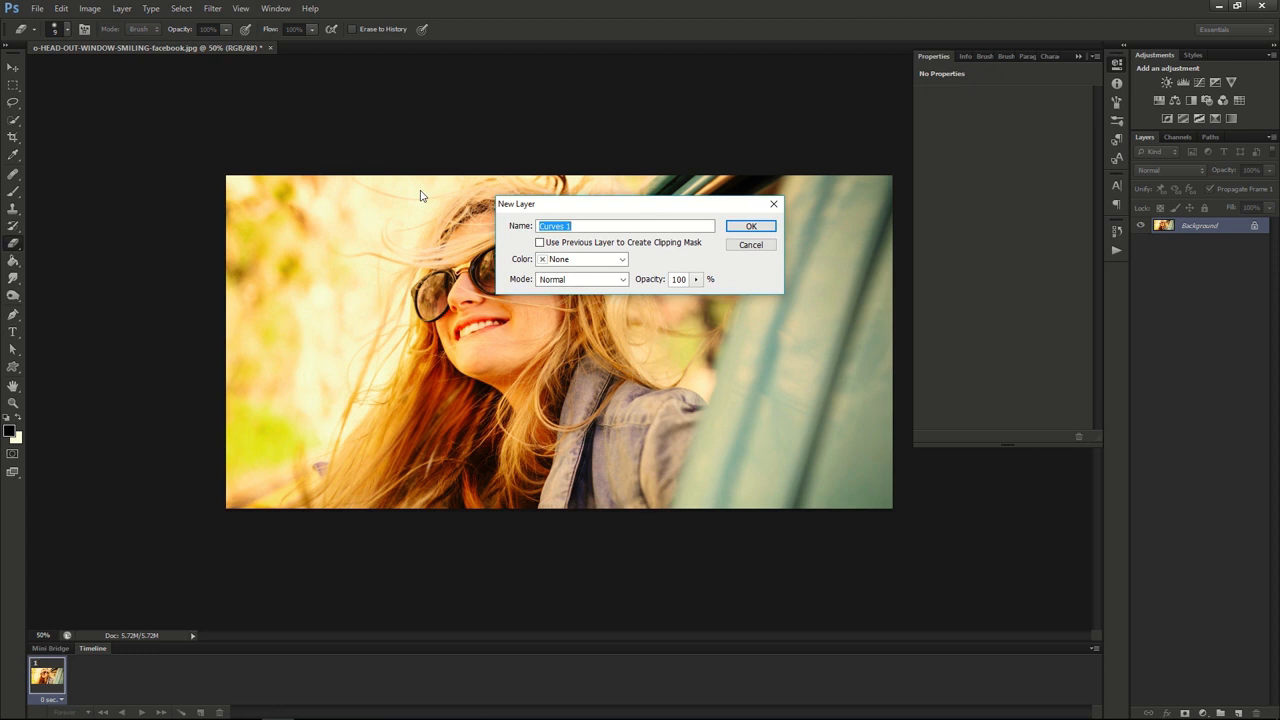
{"action": "type", "text": "Lomo"}
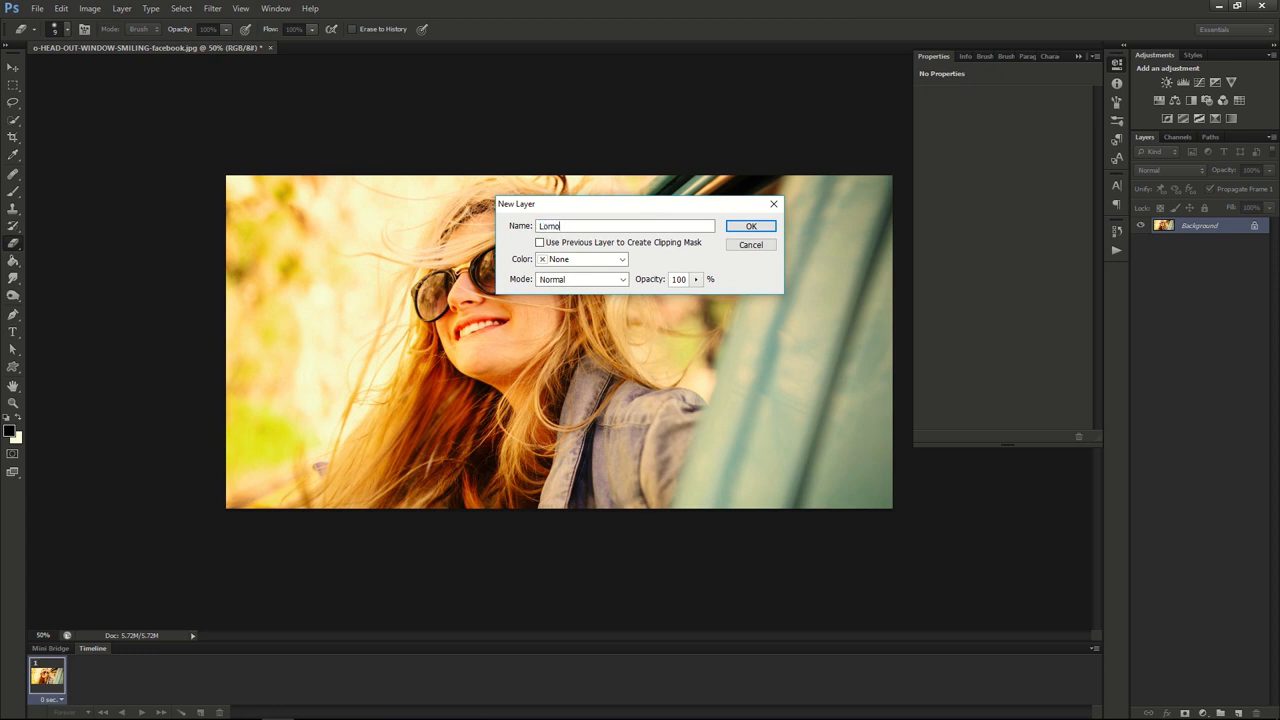
{"action": "type", "text": "graphy"}
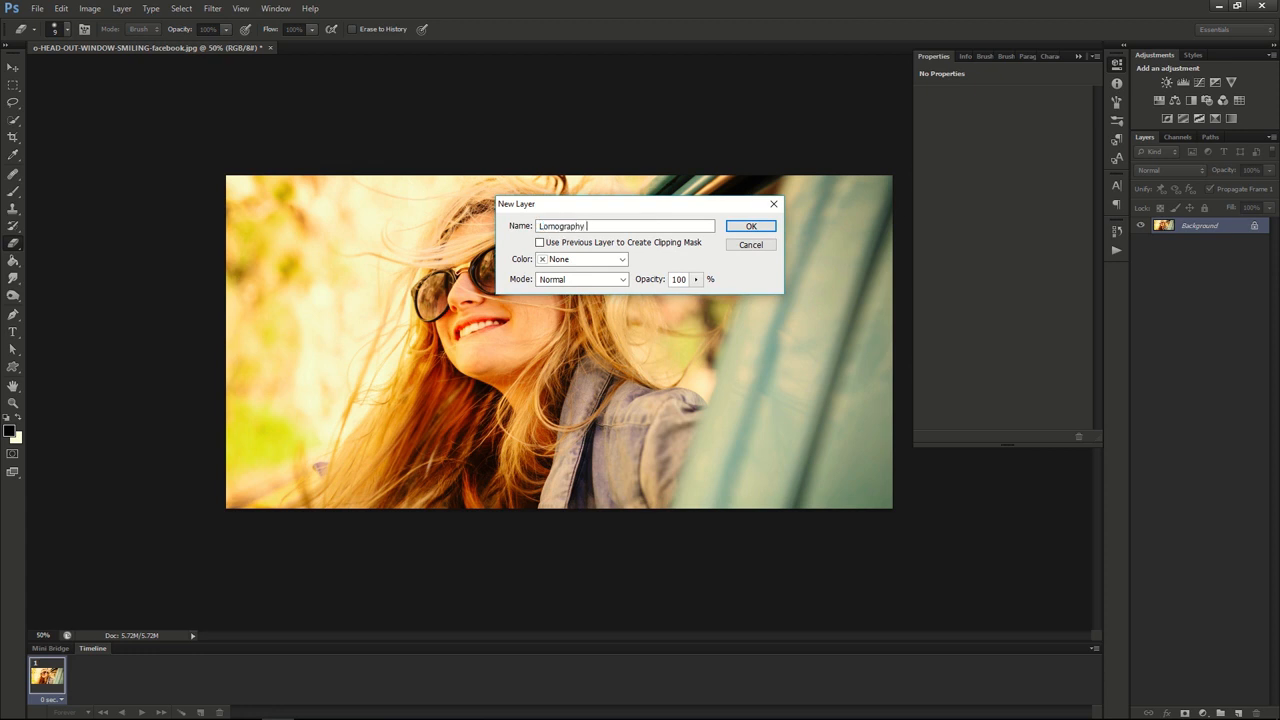
{"action": "type", "text": "Effect"}
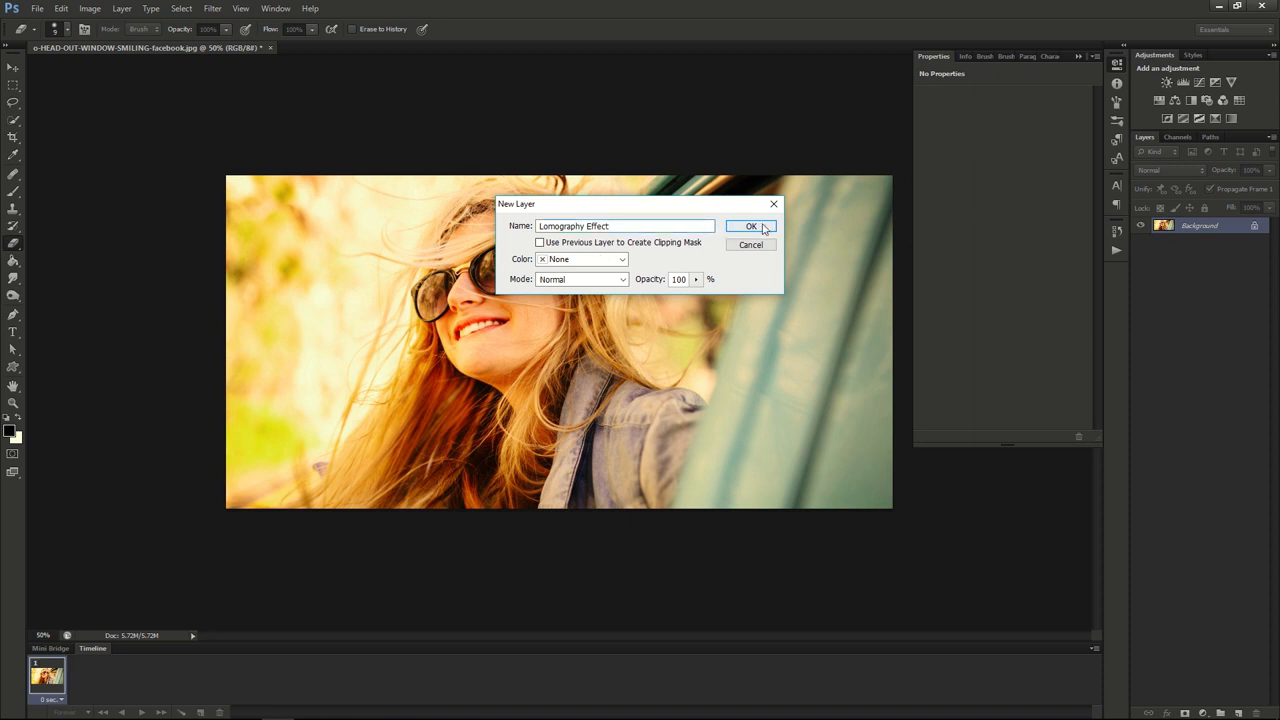
{"action": "left_click", "coordinate": [751, 226]}
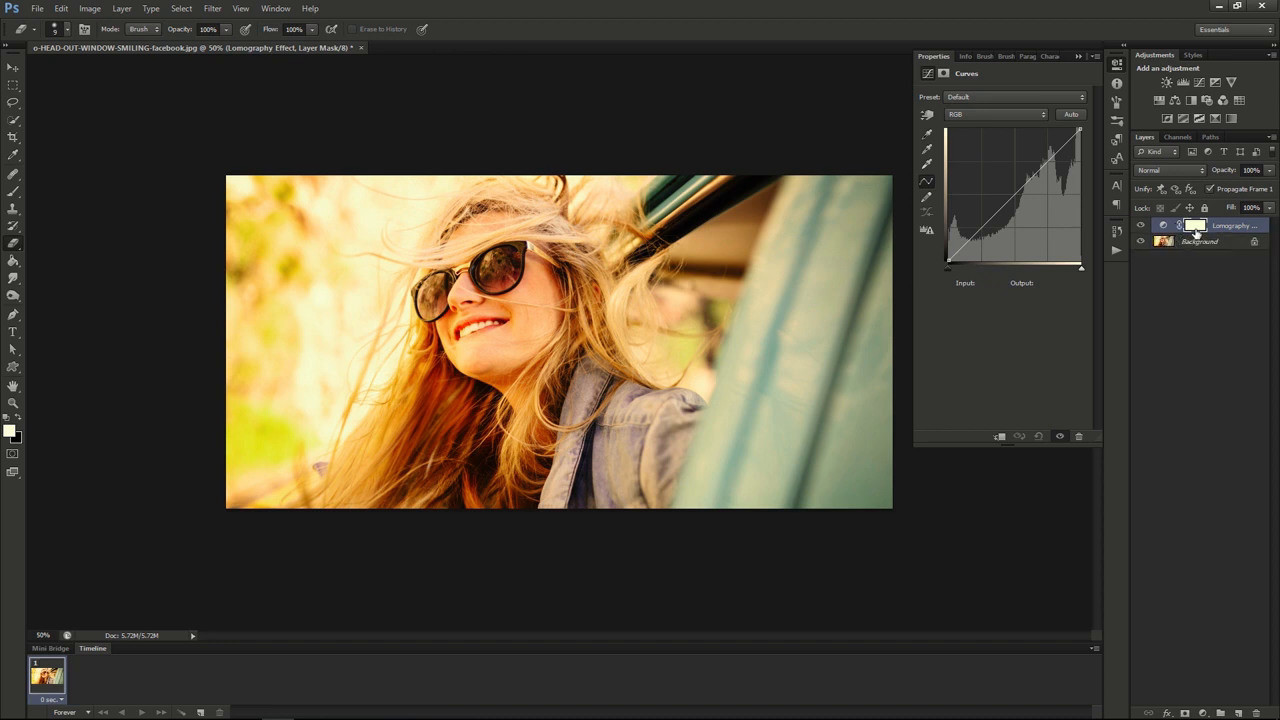
{"action": "mouse_move", "coordinate": [1225, 230]}
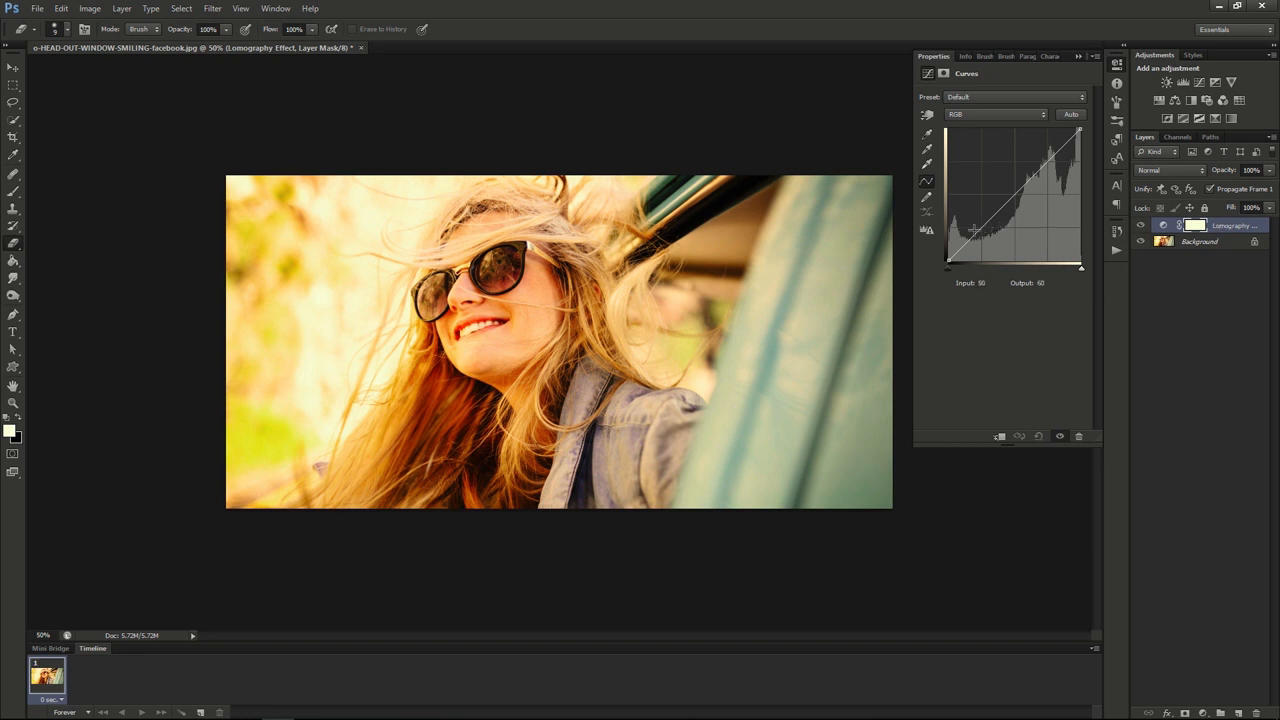
- Bend the RGB curve into an S by darkening the shadow point and raising highlights
{"action": "left_click_drag", "start_coordinate": [975, 230], "coordinate": [972, 237]}
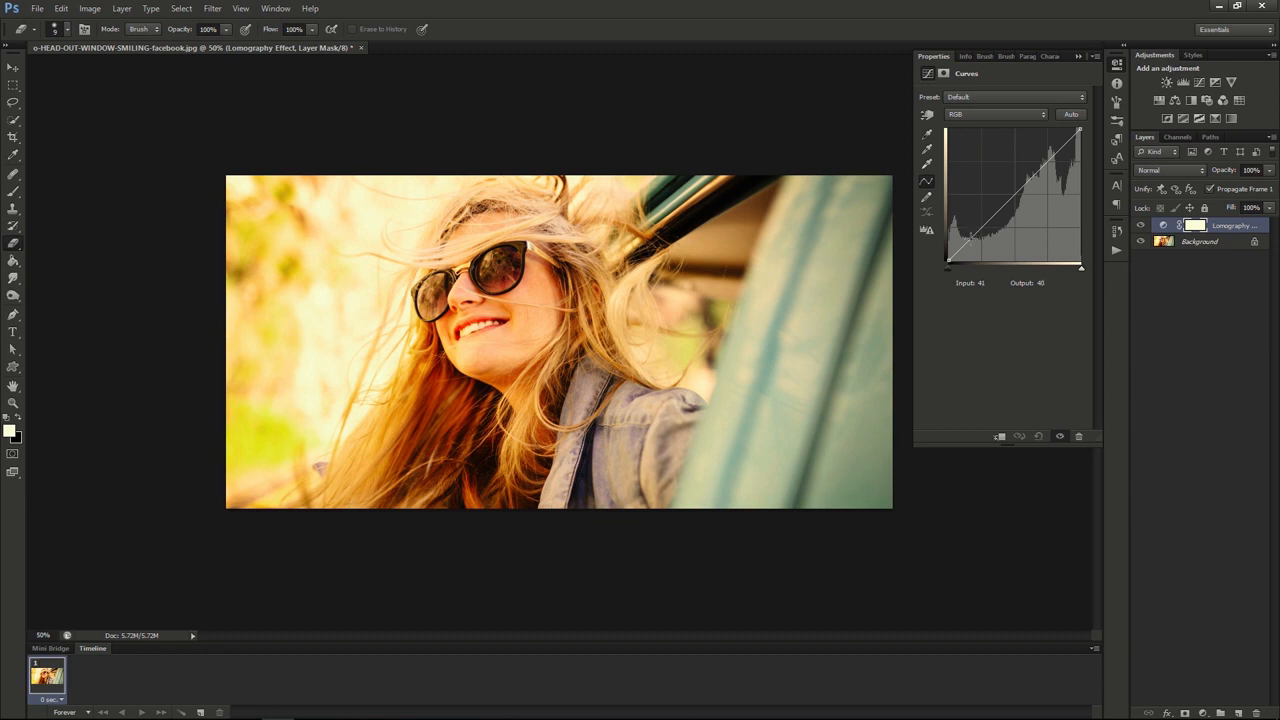
{"action": "left_click_drag", "start_coordinate": [972, 235], "coordinate": [1049, 252]}
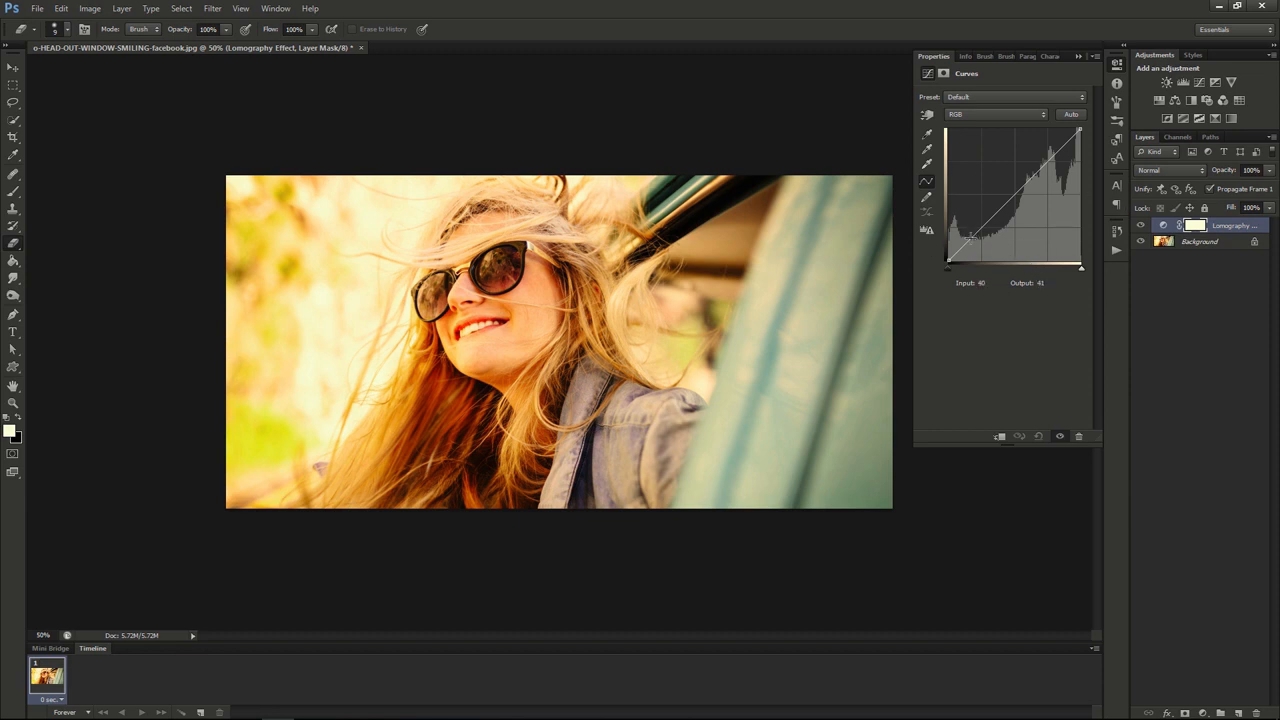
{"action": "left_click_drag", "start_coordinate": [970, 233], "coordinate": [970, 240]}
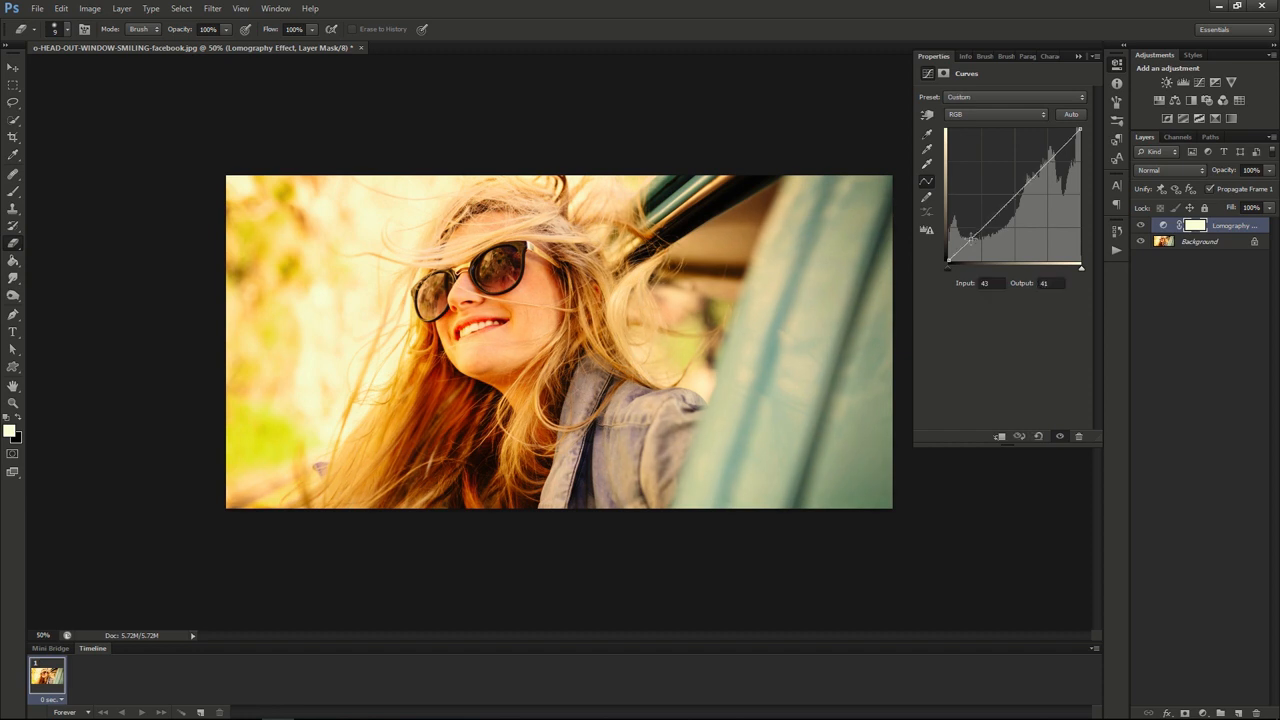
{"action": "left_click_drag", "start_coordinate": [970, 237], "coordinate": [972, 242]}
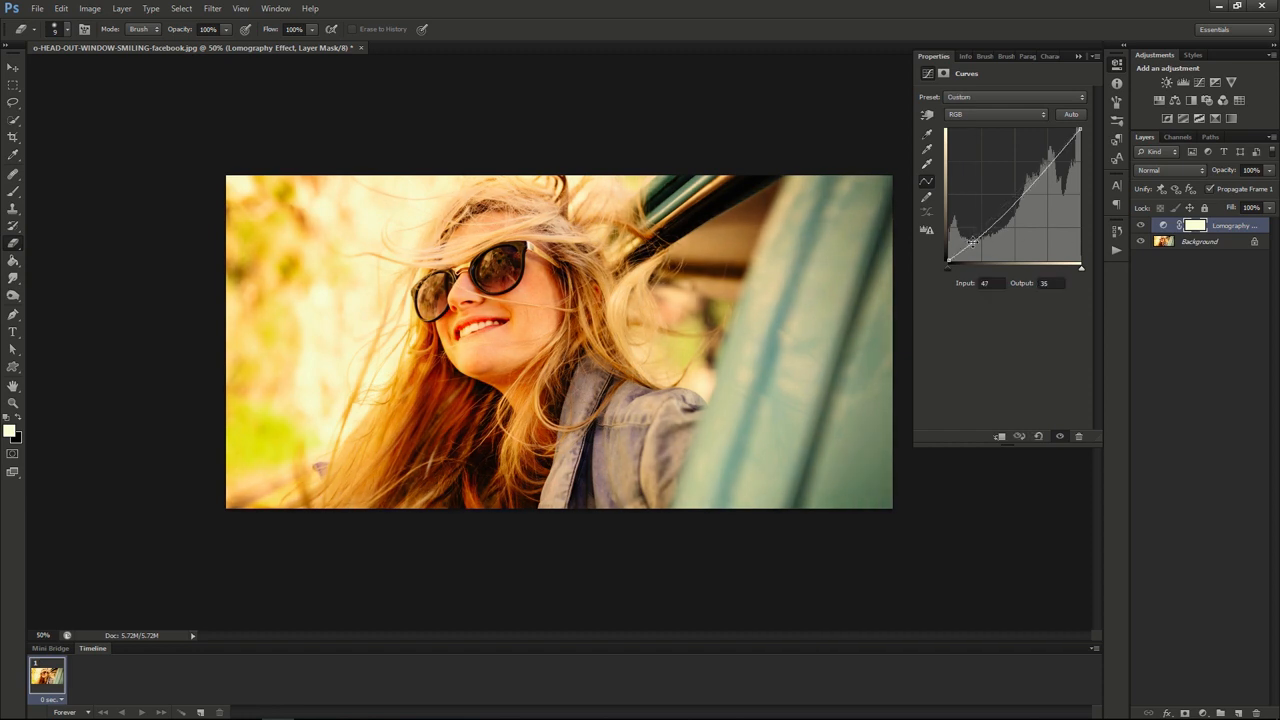
{"action": "left_click_drag", "start_coordinate": [972, 243], "coordinate": [978, 235]}
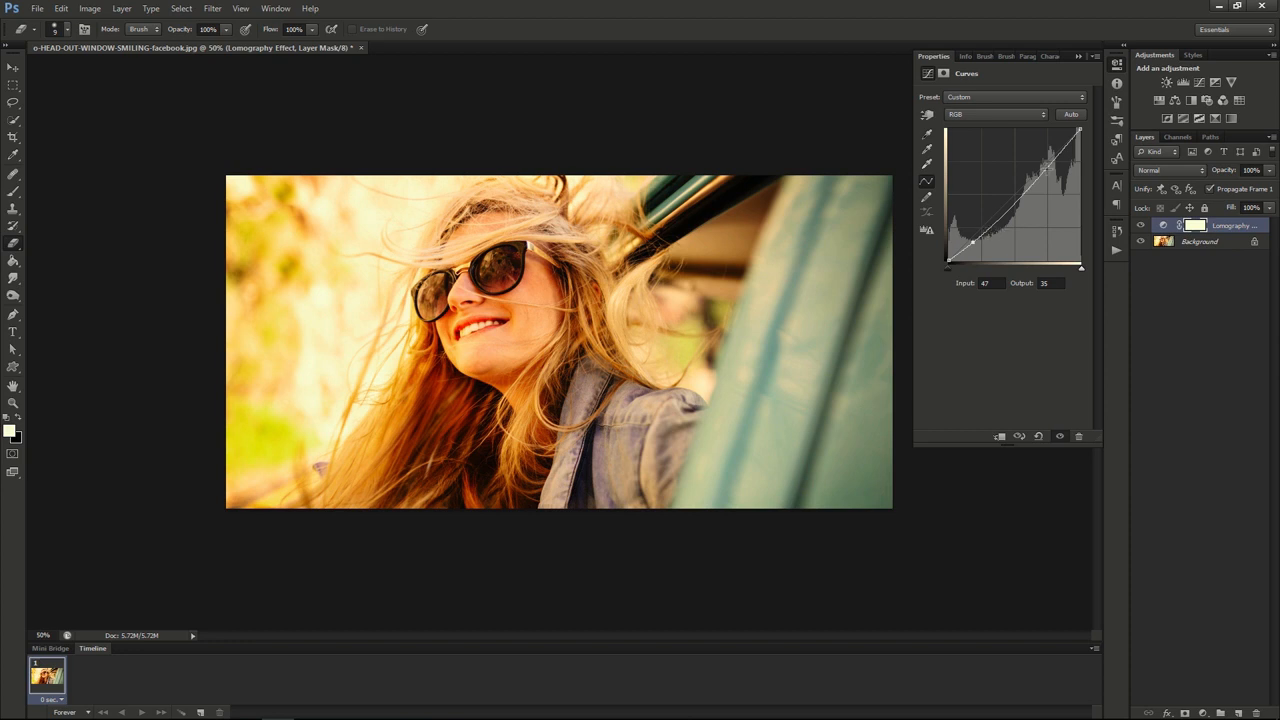
{"action": "left_click_drag", "start_coordinate": [975, 245], "coordinate": [1047, 165]}
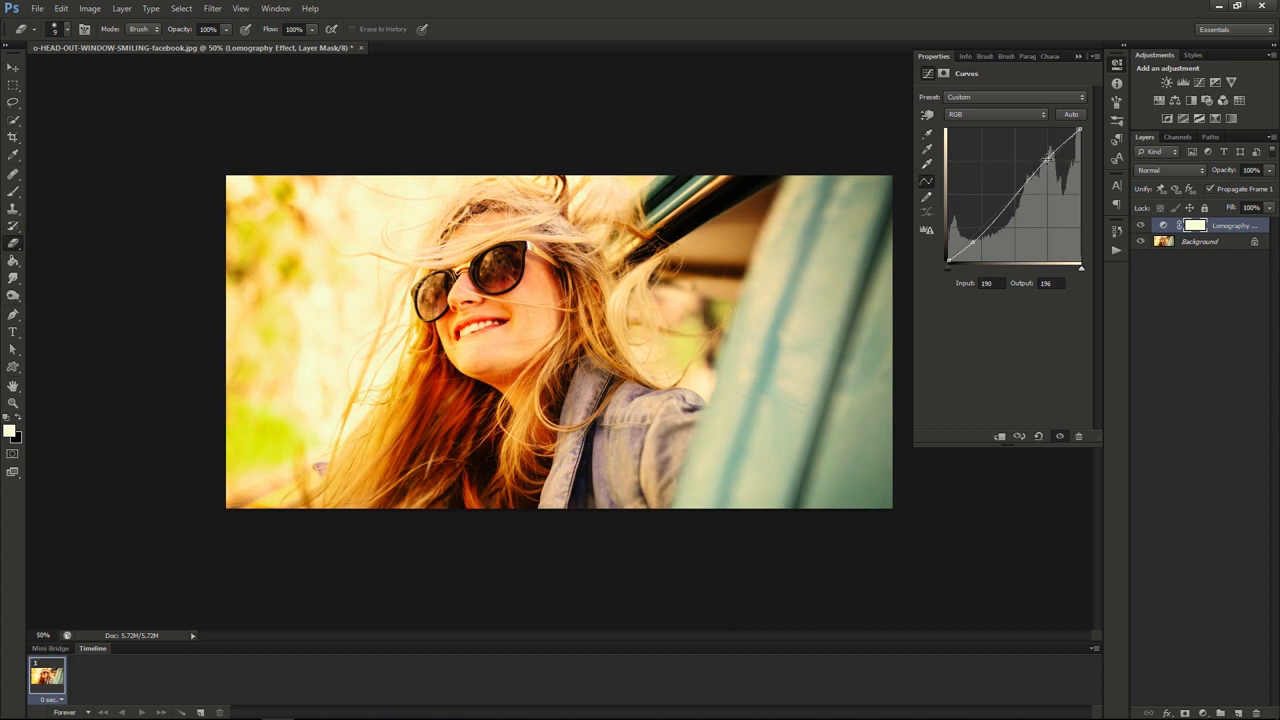
- Switch Curves to the Red channel and pull its shadow point down
{"action": "left_click", "coordinate": [995, 113]}
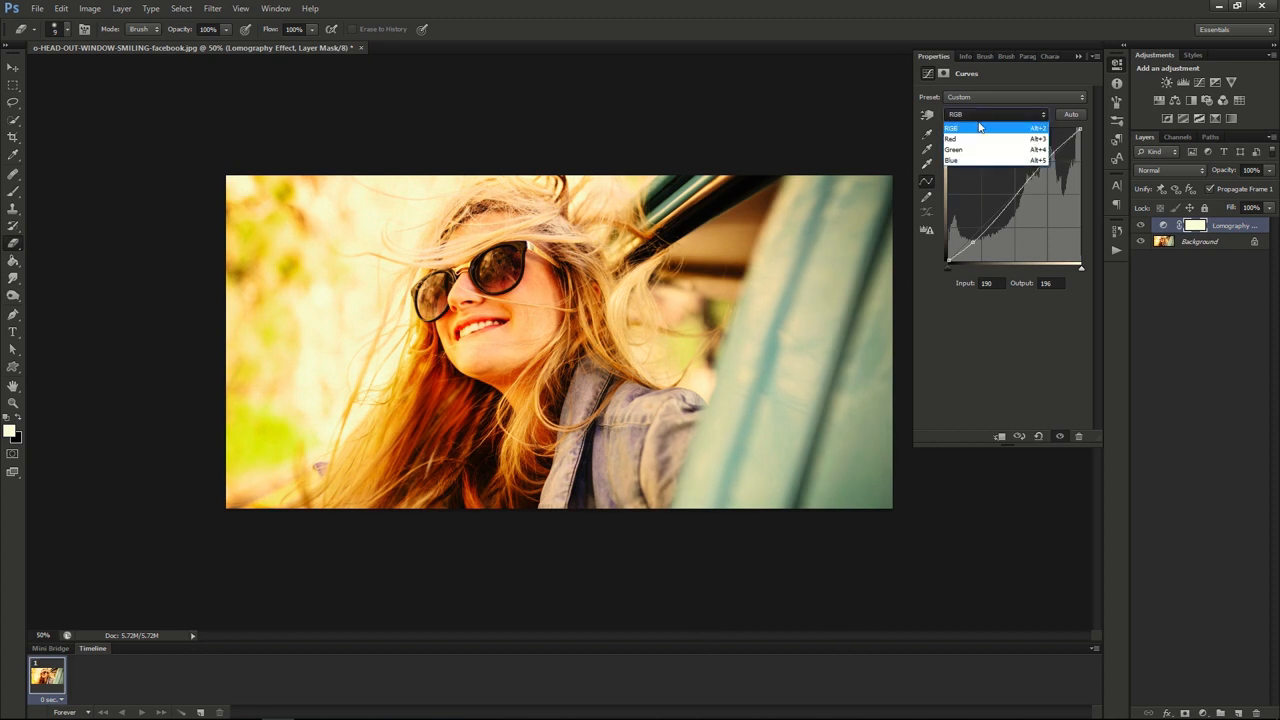
{"action": "left_click", "coordinate": [953, 138]}
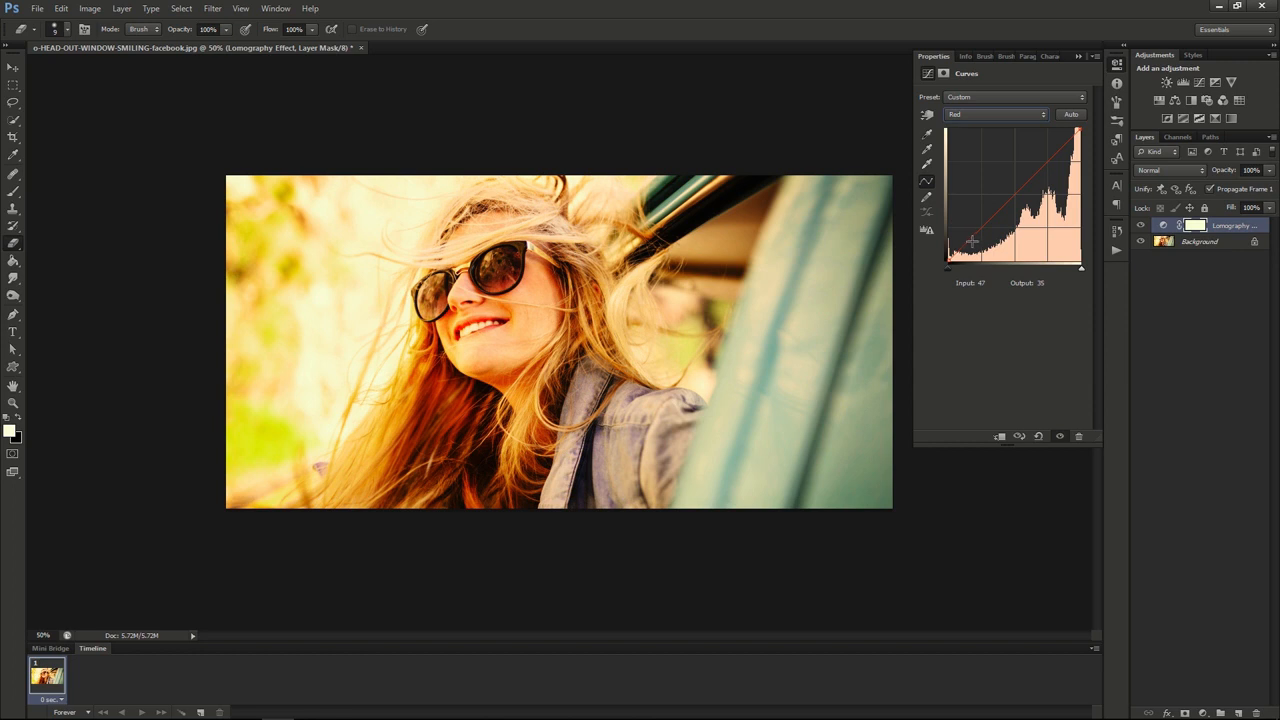
{"action": "left_click_drag", "start_coordinate": [972, 240], "coordinate": [968, 244]}
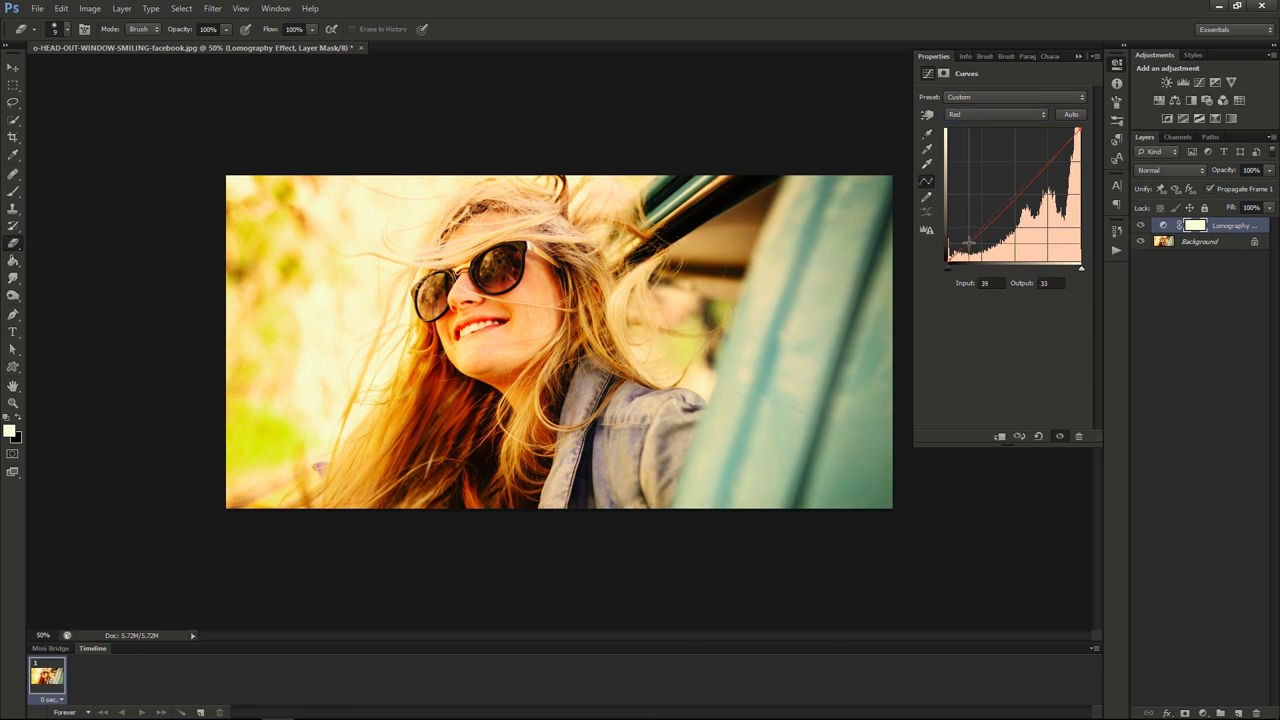
{"action": "left_click_drag", "start_coordinate": [970, 243], "coordinate": [973, 247]}
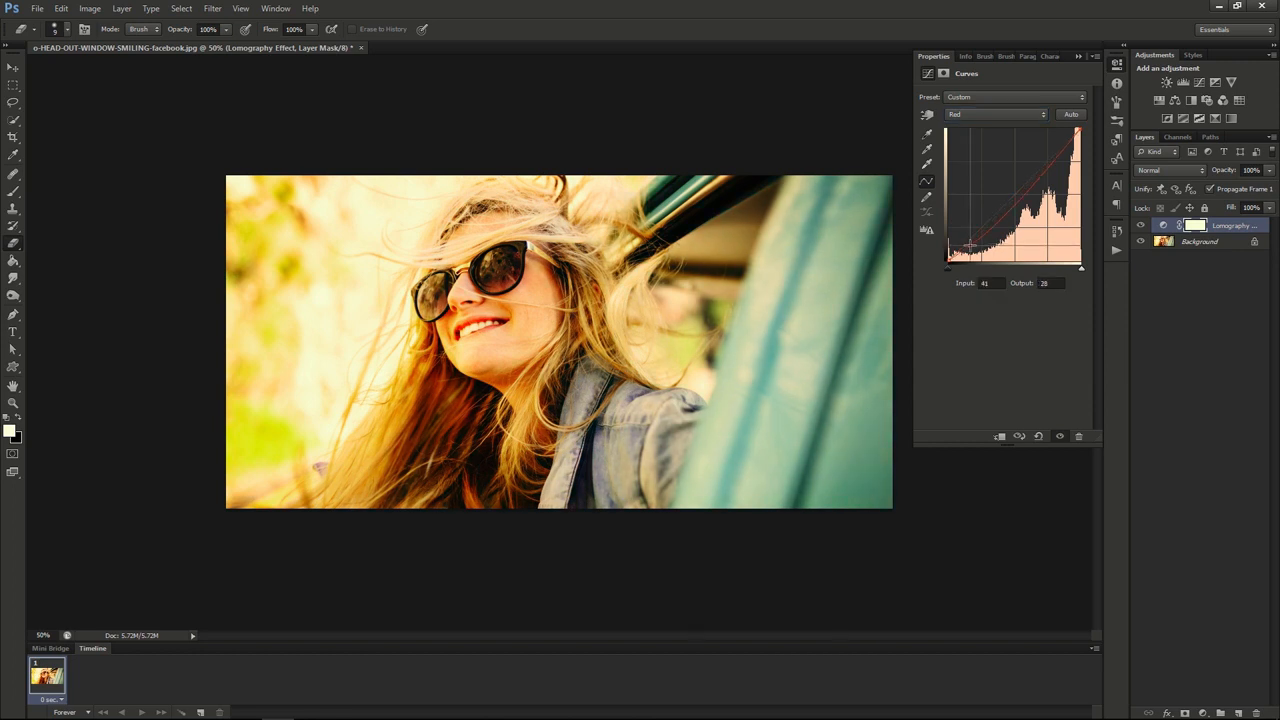
{"action": "left_click_drag", "start_coordinate": [970, 245], "coordinate": [950, 260]}
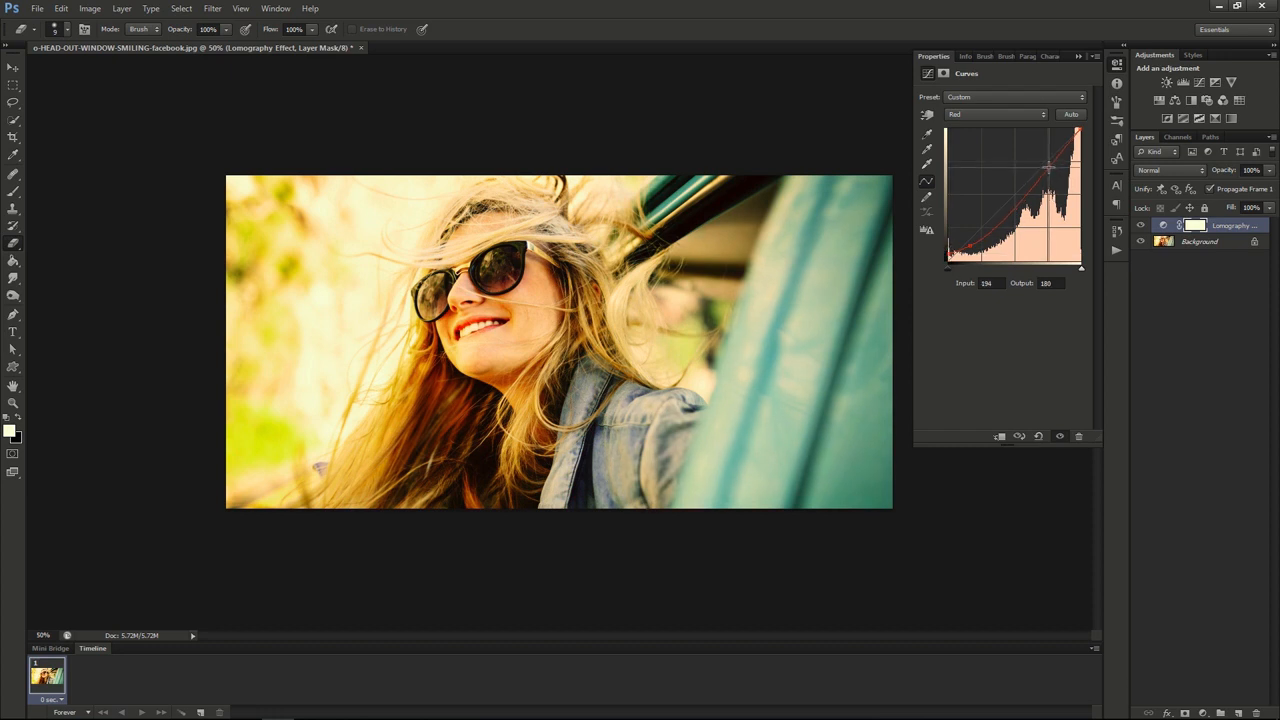
{"action": "left_click", "coordinate": [995, 113]}
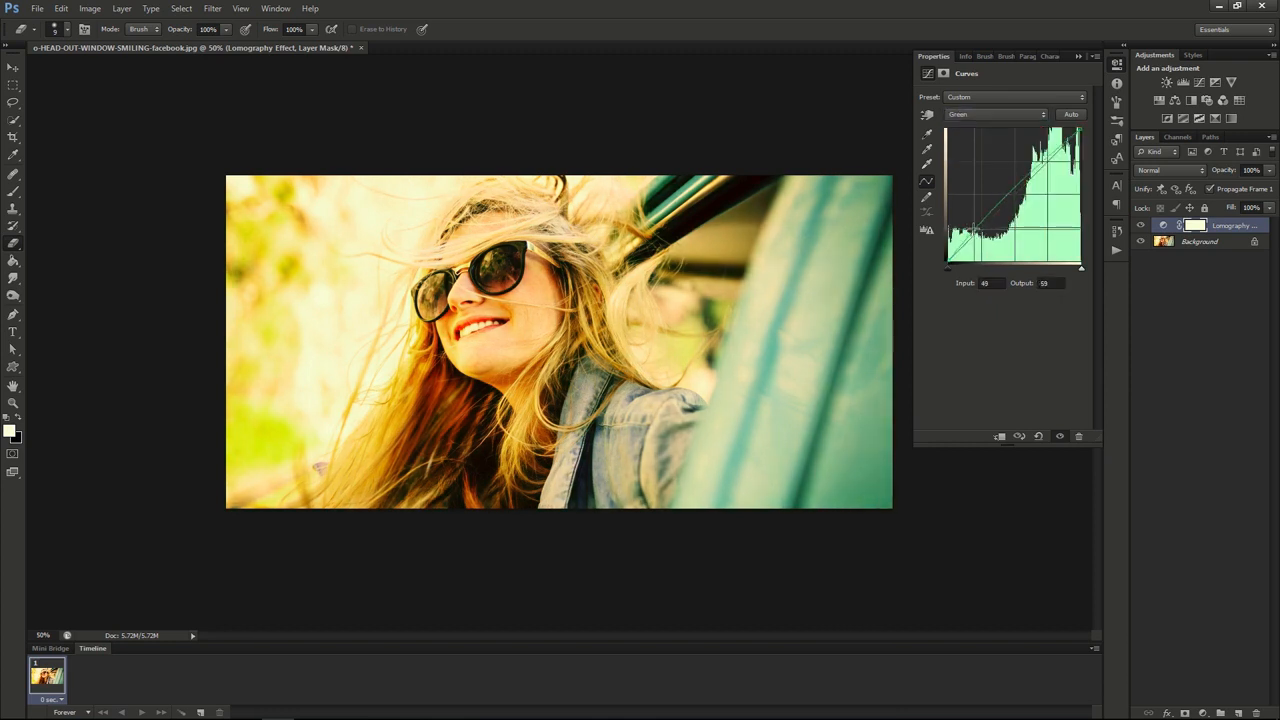
- Drag the Green channel curve upward to lift its shadows slightly
{"action": "left_click_drag", "start_coordinate": [981, 210], "coordinate": [1040, 155]}
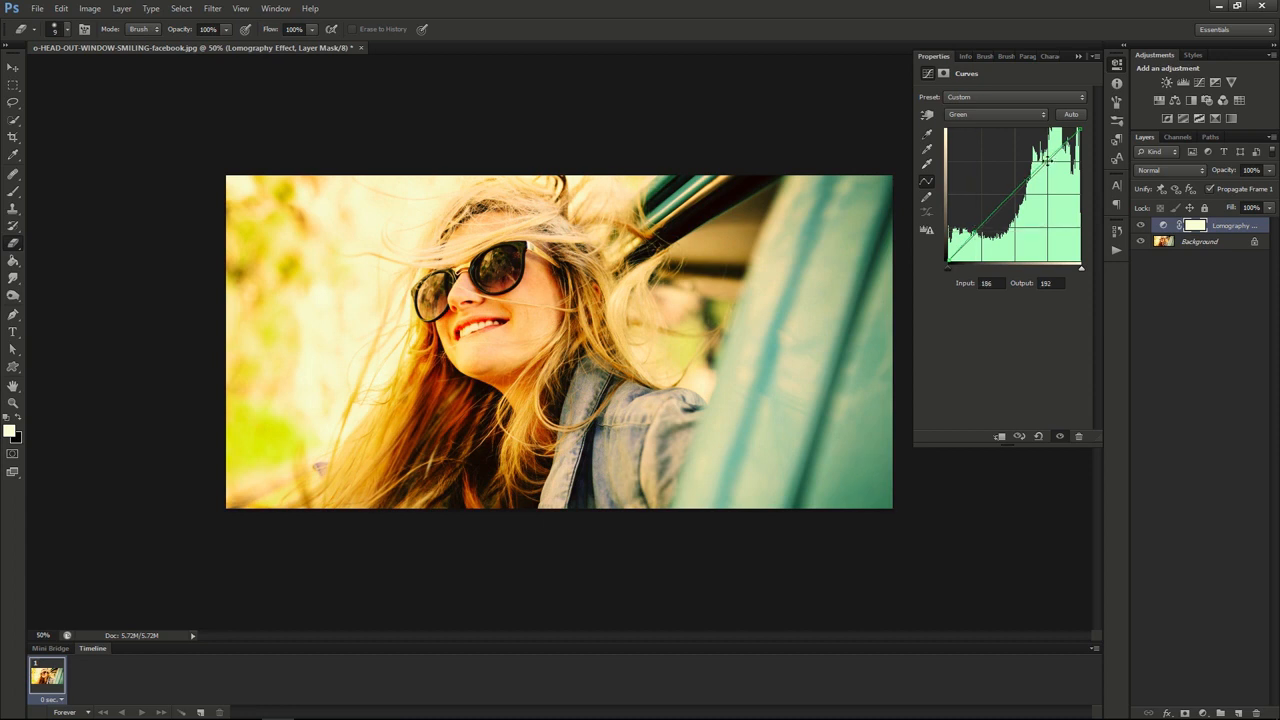
{"action": "left_click", "coordinate": [995, 114]}
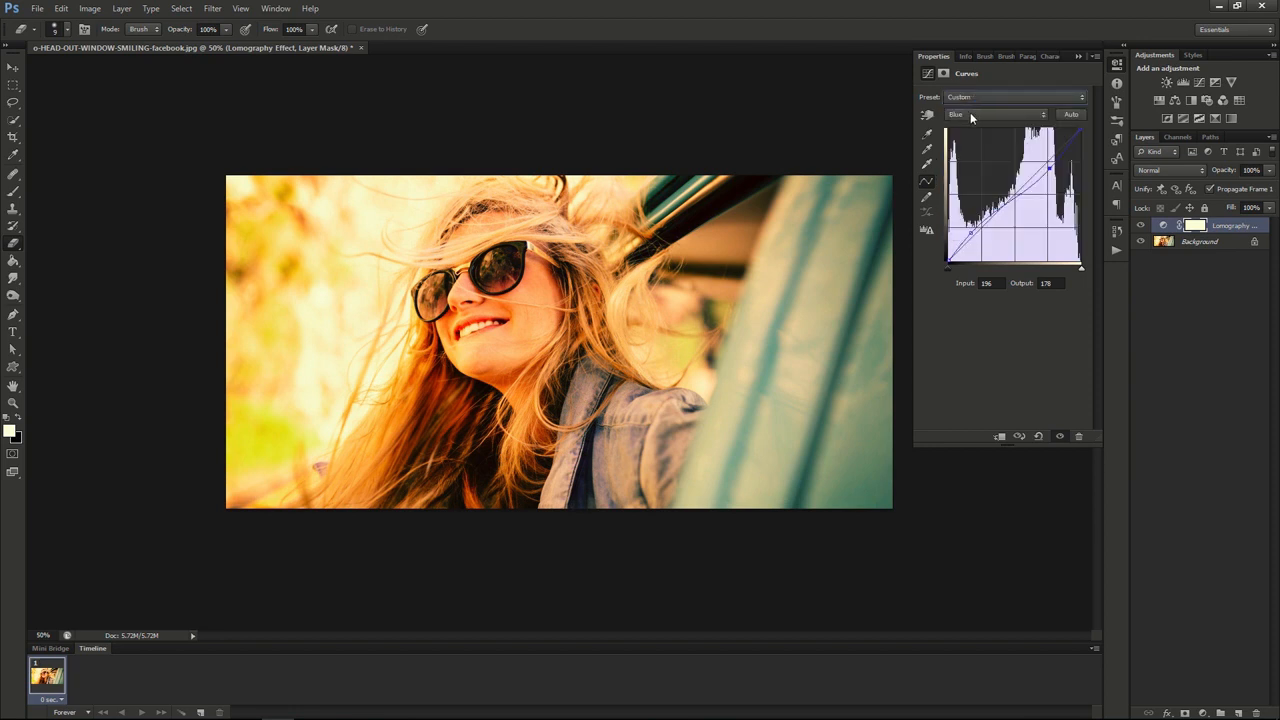
- Set the Curves channel back to RGB to show all channel curves overlaid
{"action": "left_click", "coordinate": [995, 114]}
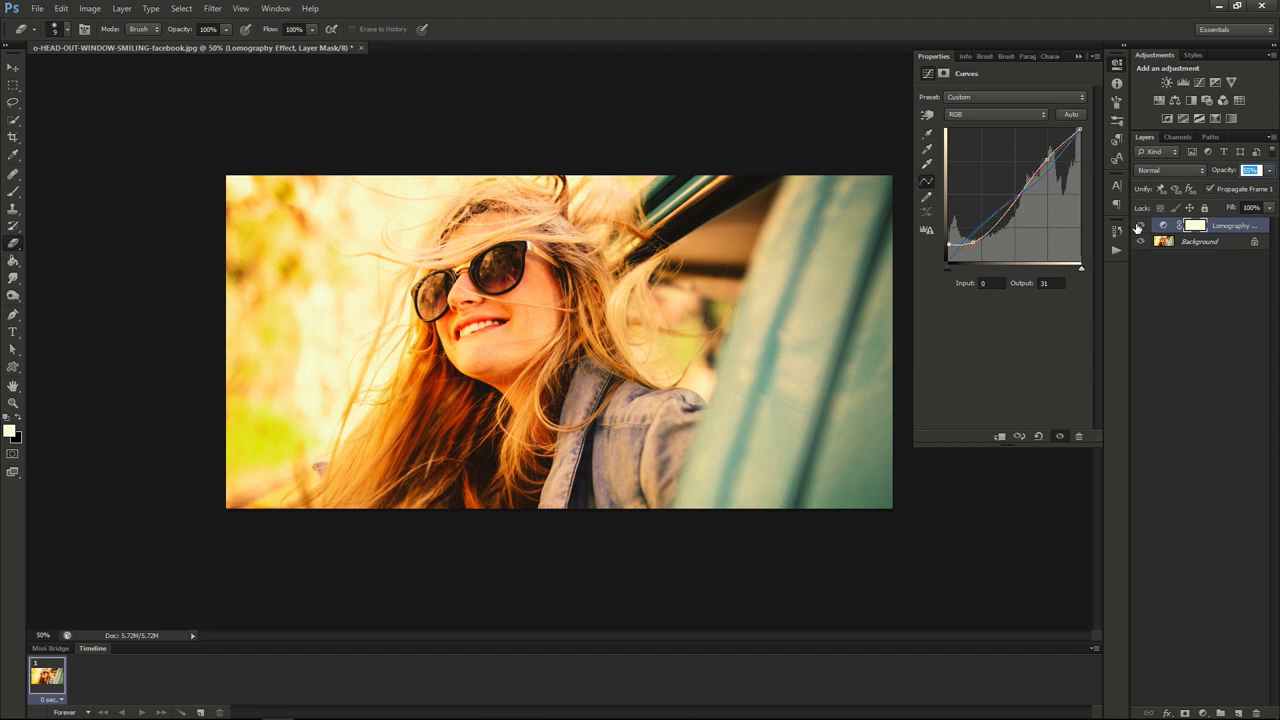
{"action": "mouse_move", "coordinate": [1139, 226]}
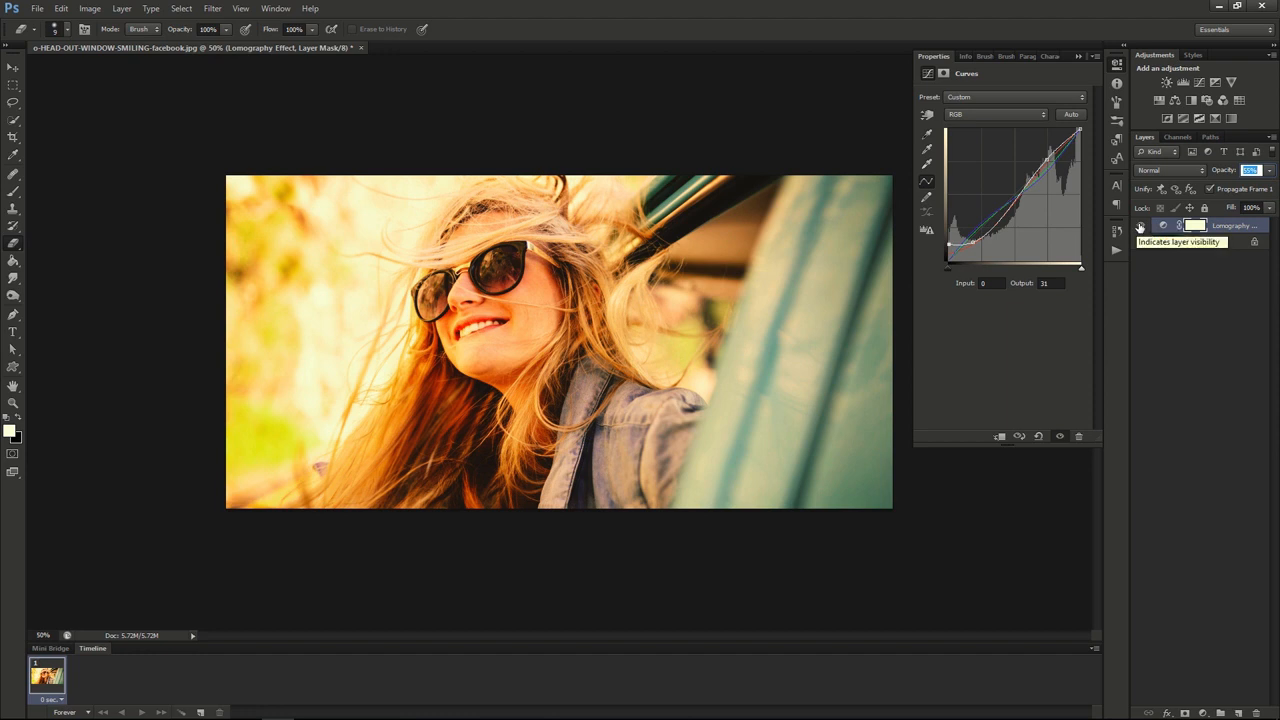